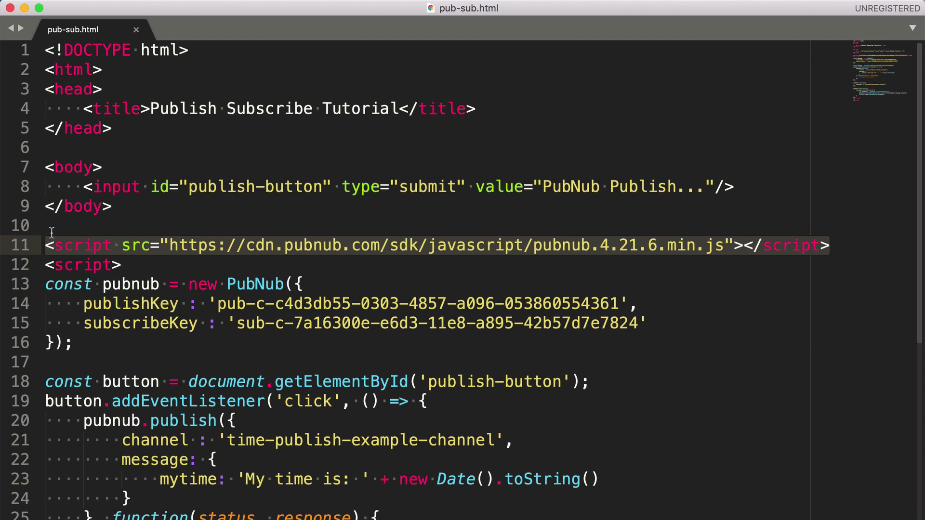
Scroll through pub-sub.html and place the cursor on the line building the mytime message.
{"action": "scroll", "scroll_direction": "down", "scroll_amount": 3}
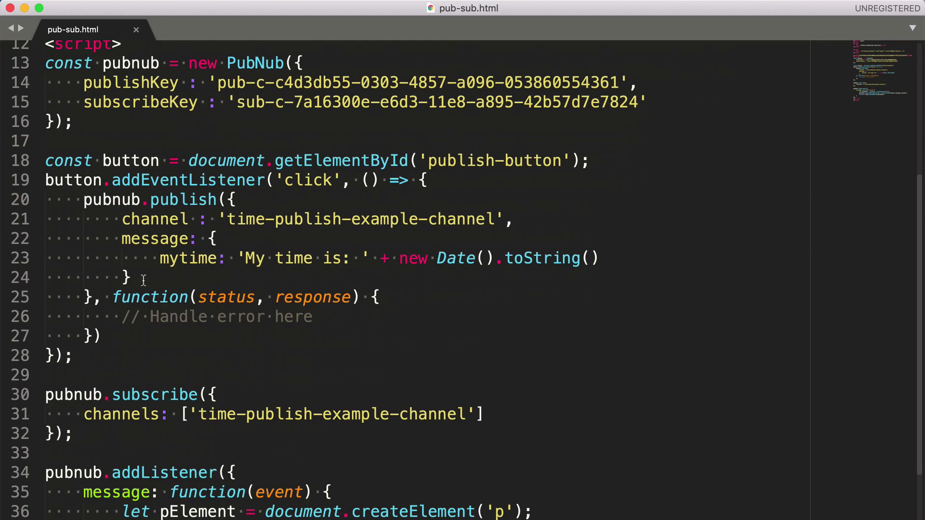
{"action": "scroll", "scroll_direction": "down", "scroll_amount": 3}
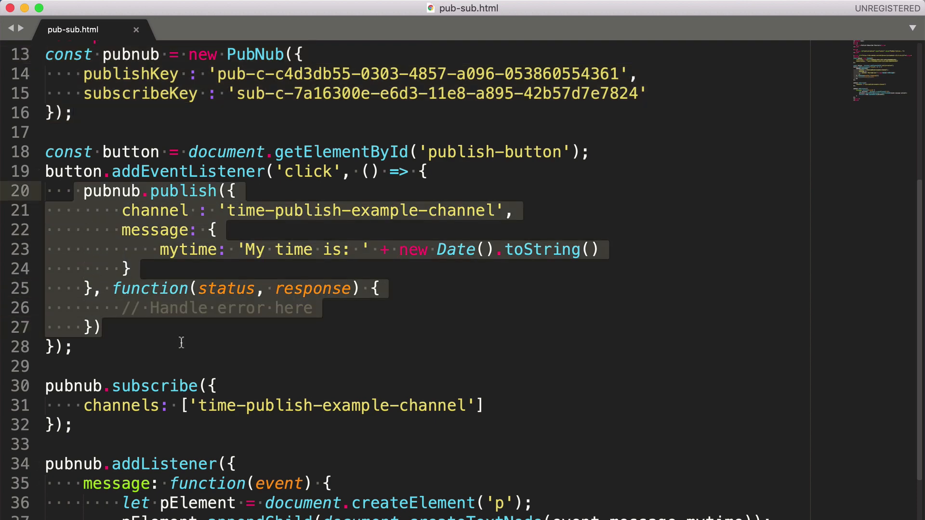
{"action": "scroll", "scroll_direction": "down", "scroll_amount": 3}
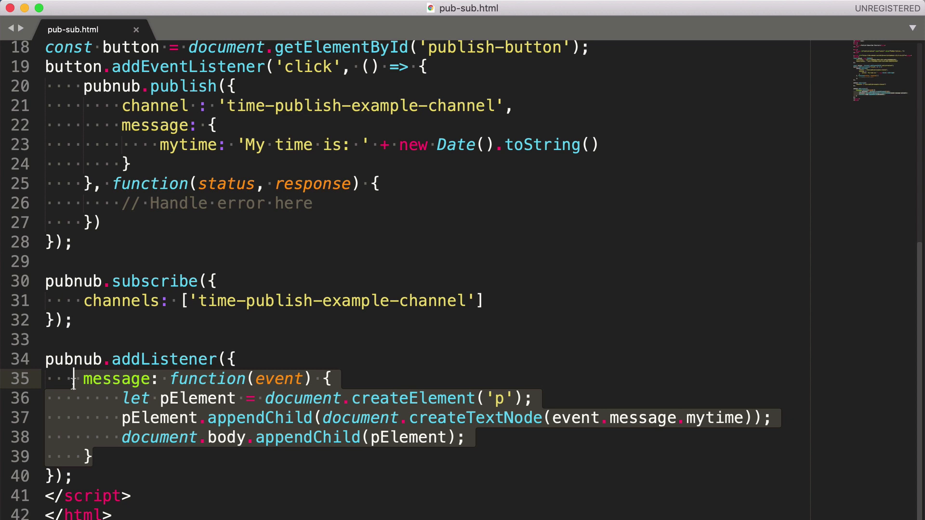
{"action": "mouse_move", "coordinate": [282, 328]}
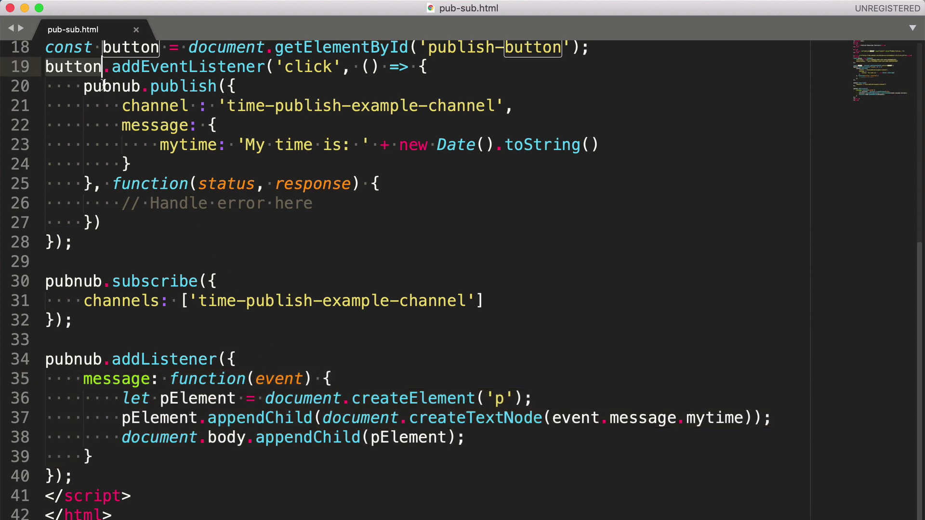
{"action": "scroll", "scroll_direction": "up", "scroll_amount": 3}
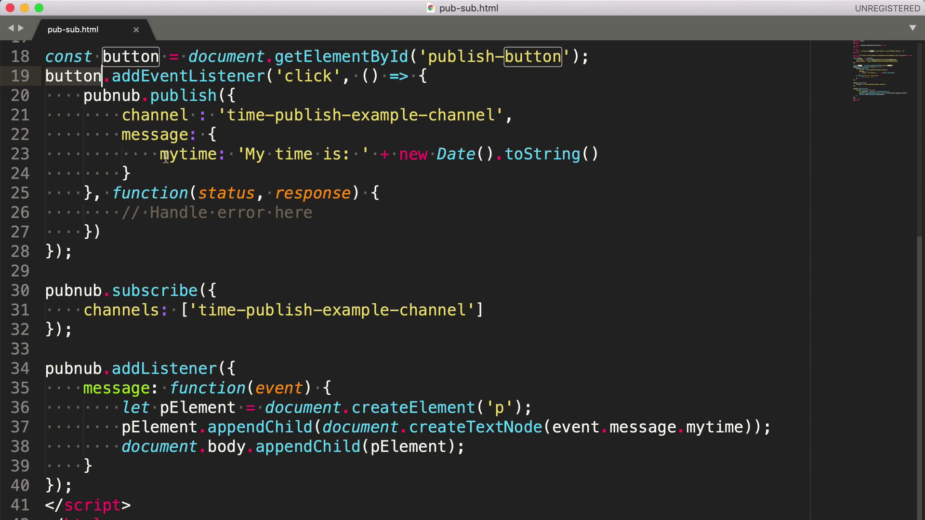
{"action": "left_click", "coordinate": [539, 154]}
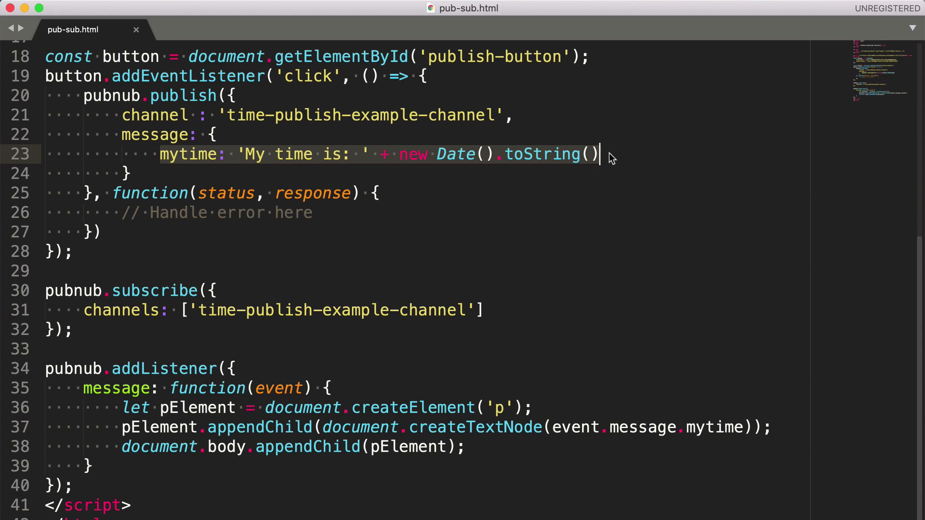
{"action": "mouse_move", "coordinate": [556, 183]}
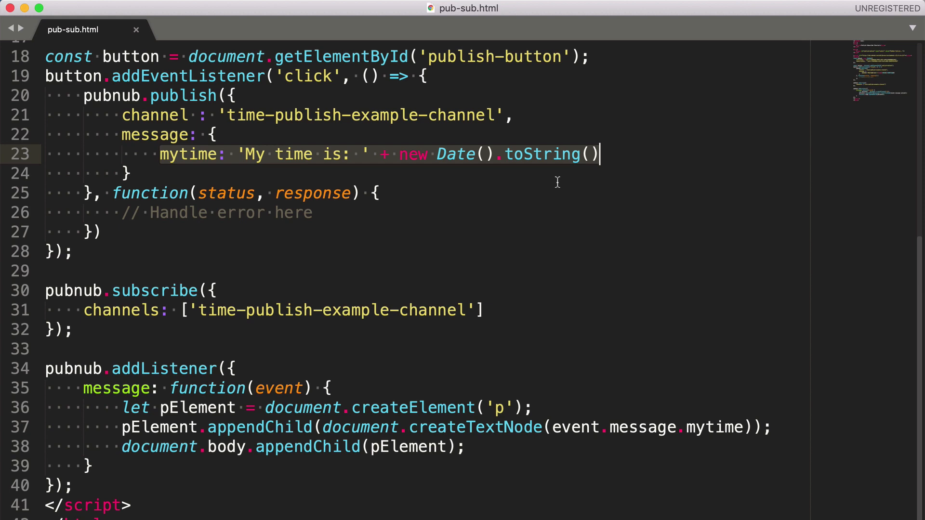
Open pub-sub.html in the web browser with Open in Browser.
{"action": "scroll", "scroll_direction": "up", "scroll_amount": 3}
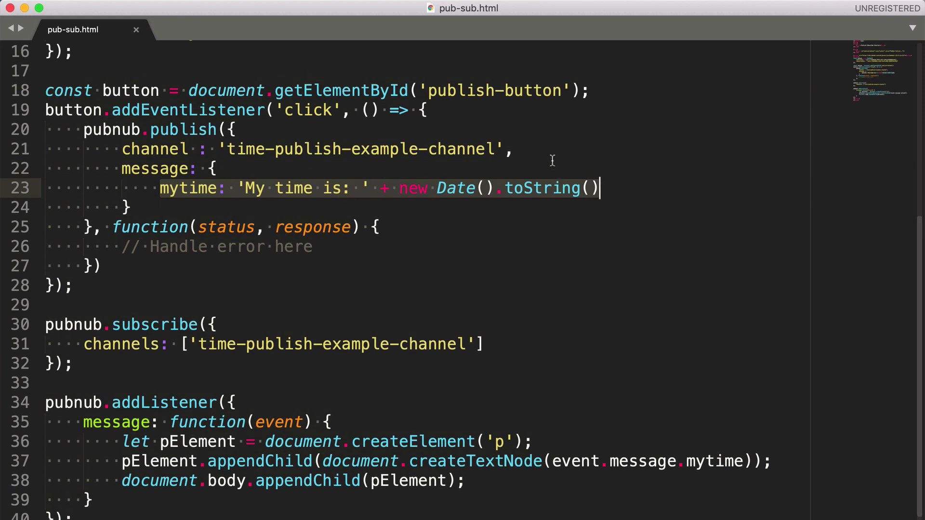
{"action": "scroll", "scroll_direction": "up", "scroll_amount": 3}
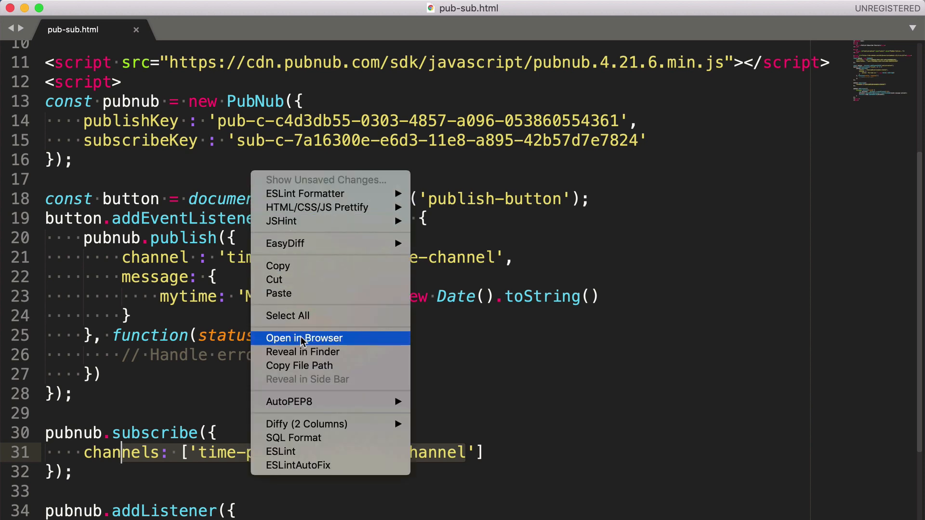
{"action": "left_click", "coordinate": [304, 339]}
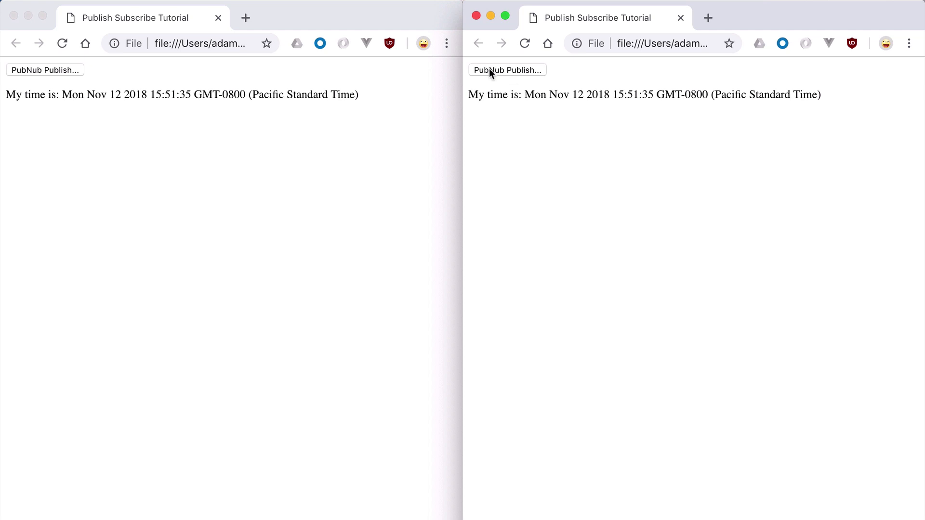
Publish two more timestamp messages, then select the page's file address in the address bar.
{"action": "left_click", "coordinate": [45, 70]}
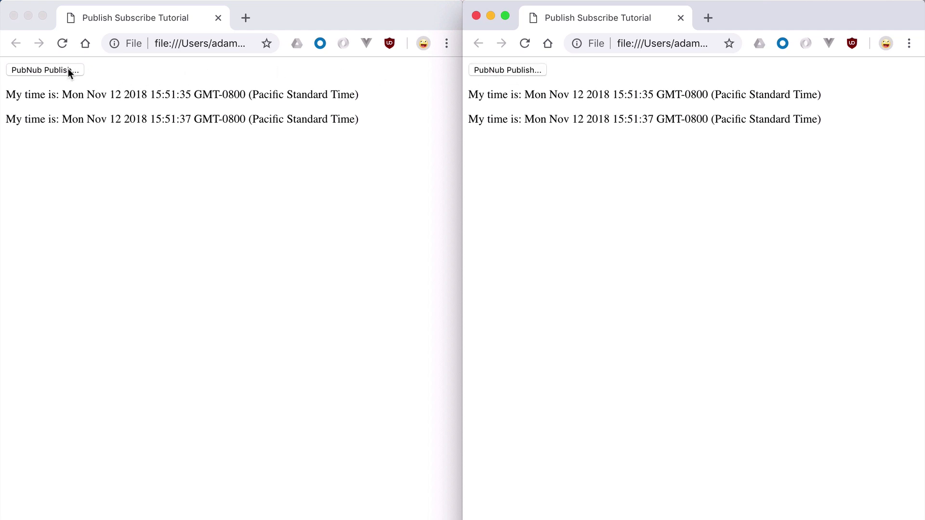
{"action": "left_click", "coordinate": [45, 69]}
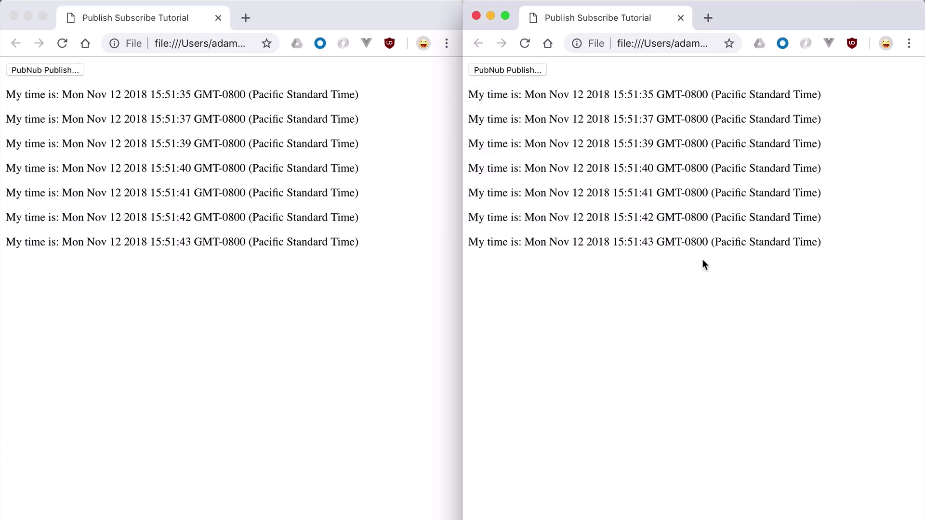
{"action": "left_click", "coordinate": [660, 43]}
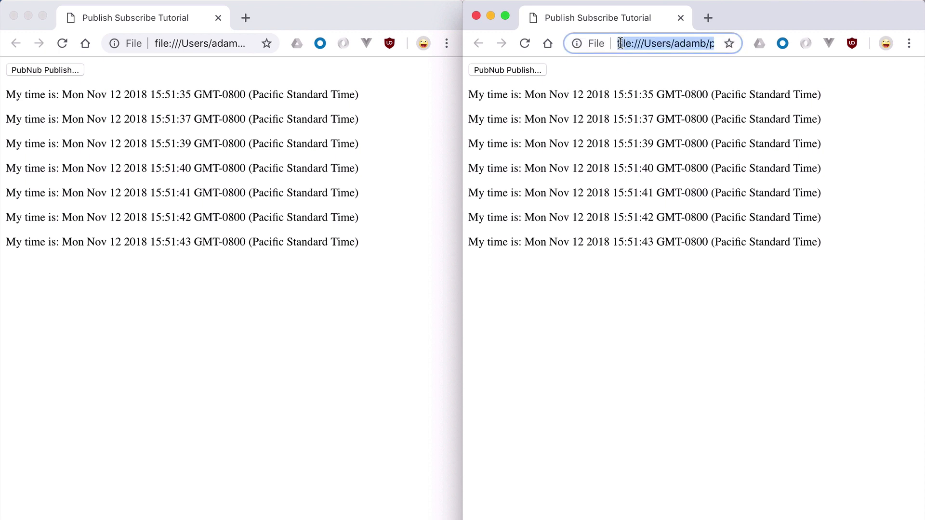